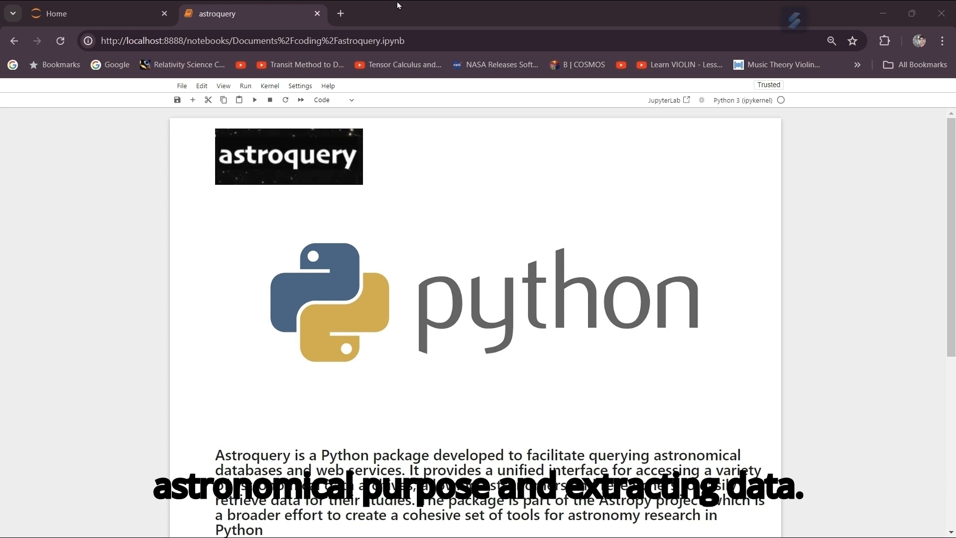
pyautogui.moveTo(419, 296)
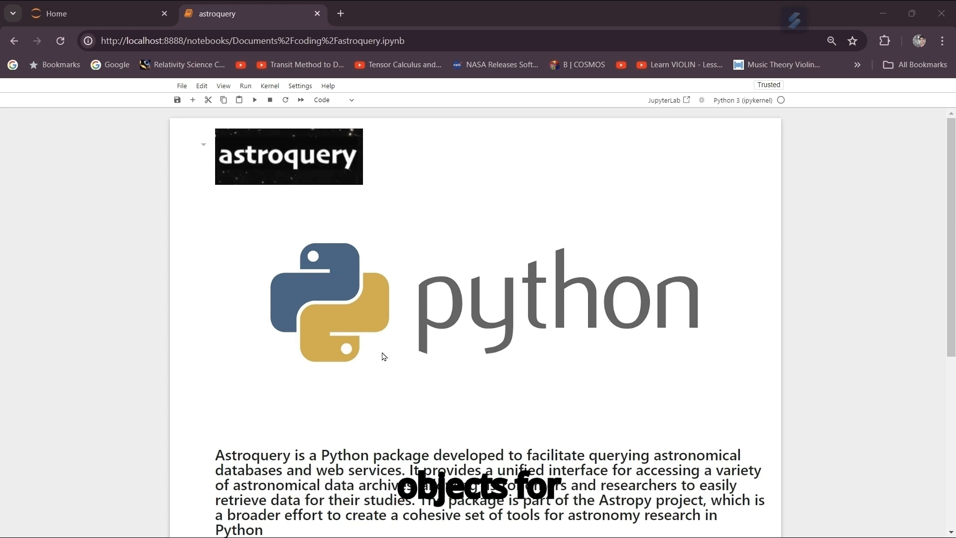
# Step: Enter 'pip install astroquery[all]' in the cell under 'Install of astroquery' and run it
pyautogui.scroll(-3)
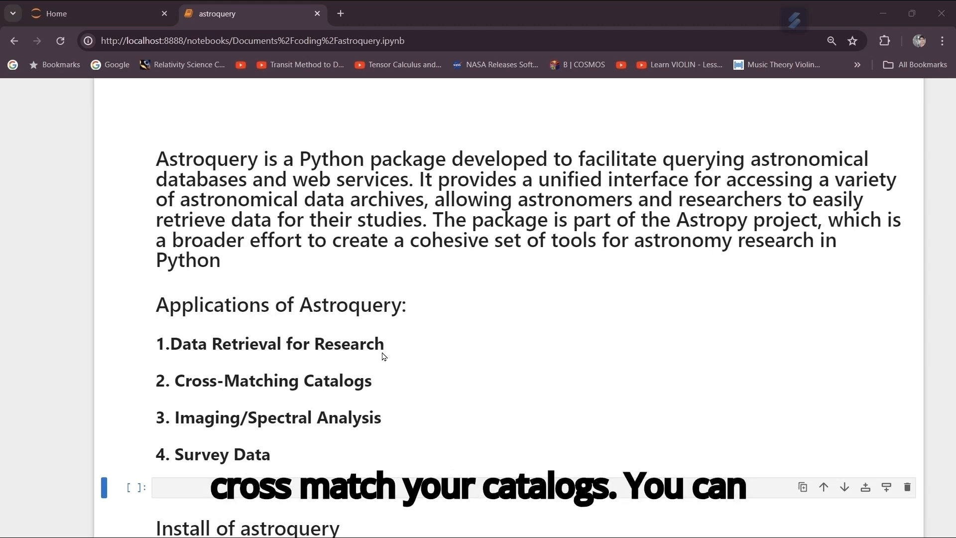
pyautogui.scroll(3)
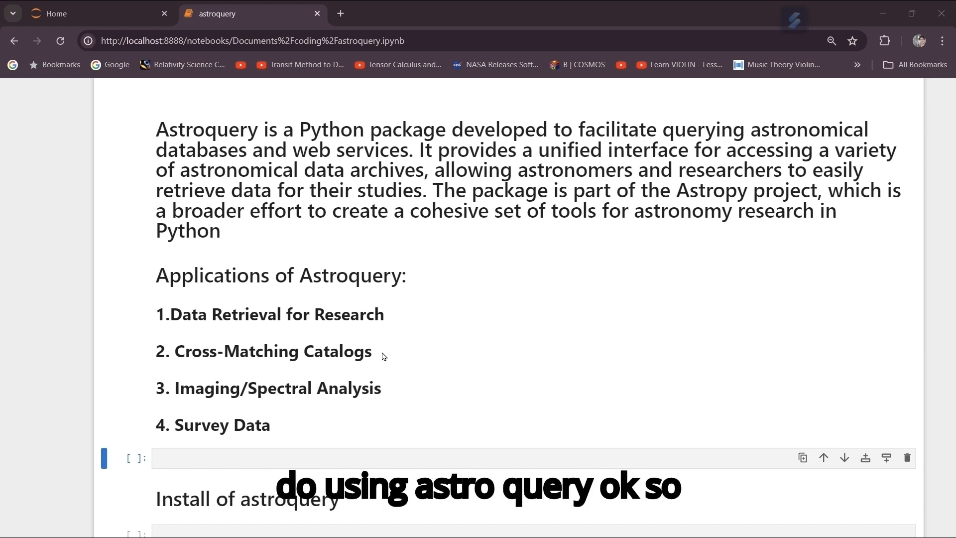
pyautogui.scroll(-3)
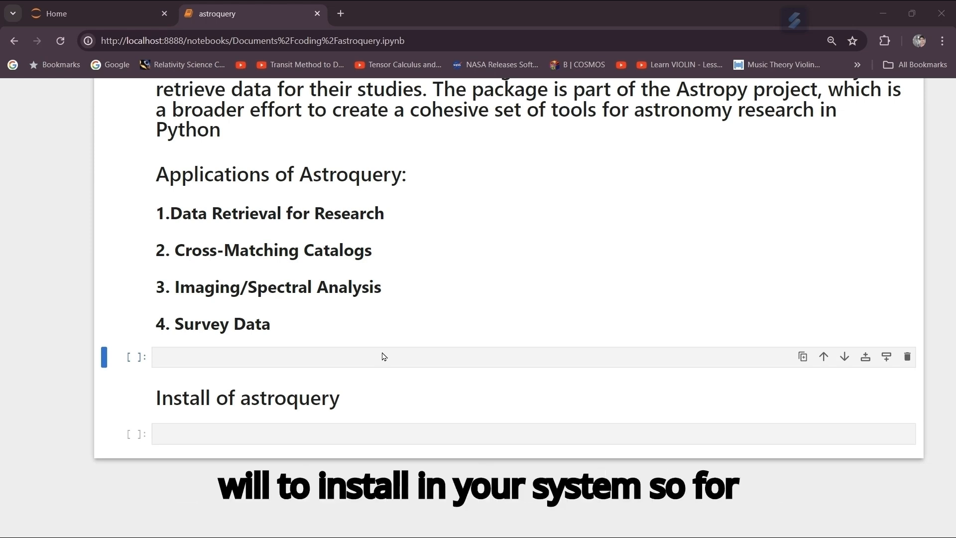
pyautogui.scroll(-3)
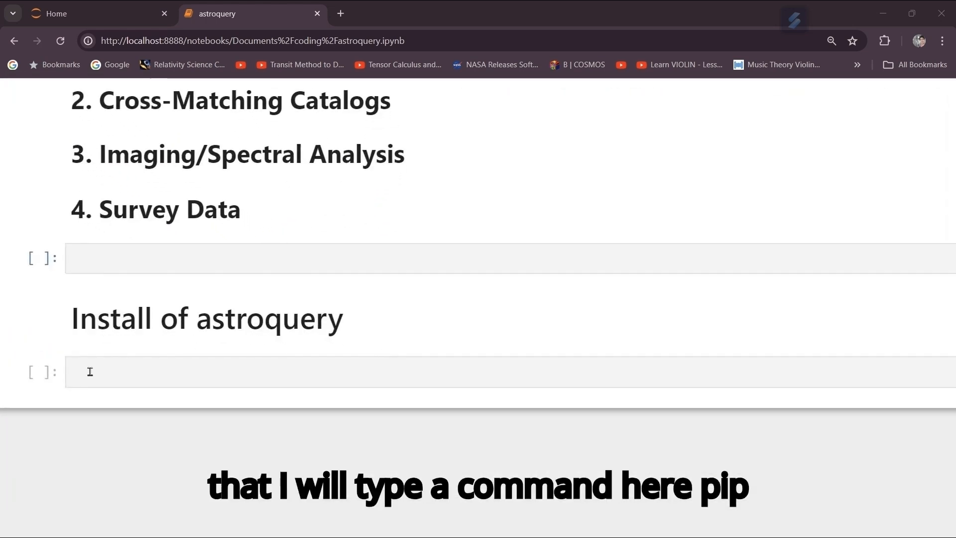
pyautogui.write('pip')
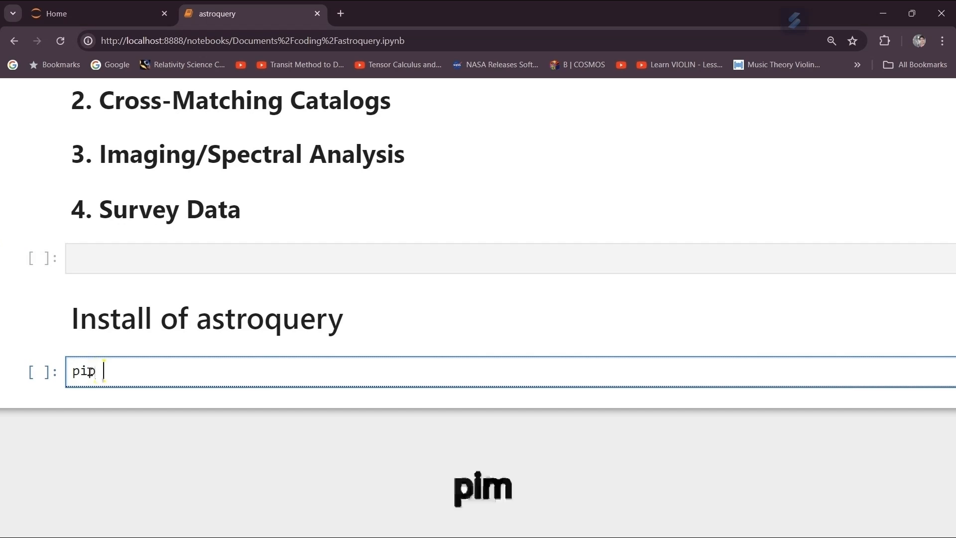
pyautogui.write('ins')
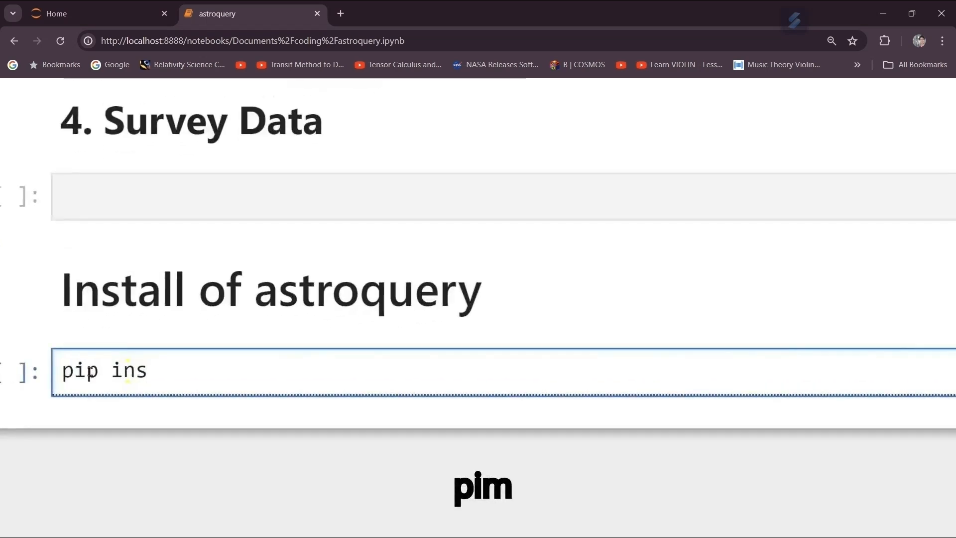
pyautogui.moveTo(41, 292)
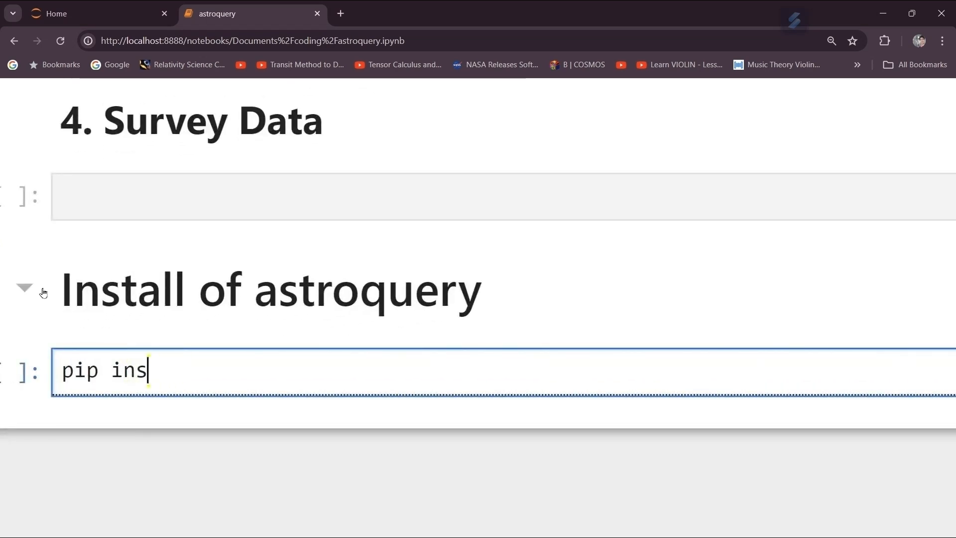
pyautogui.write('tall')
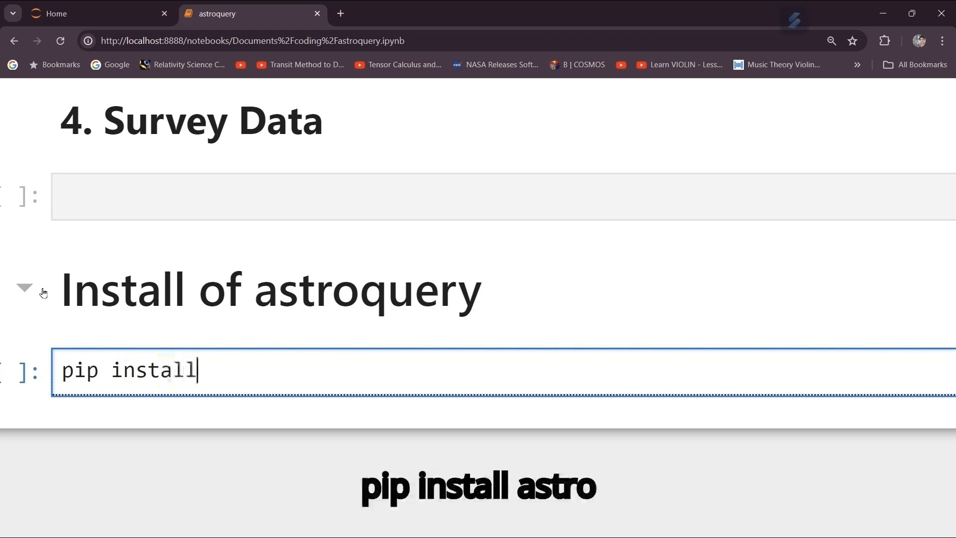
pyautogui.write('as')
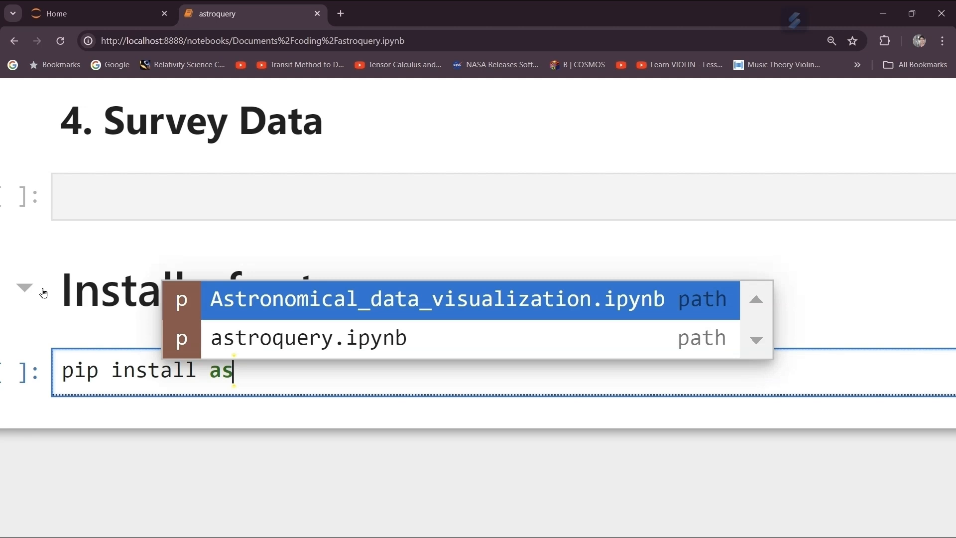
pyautogui.write('tr')
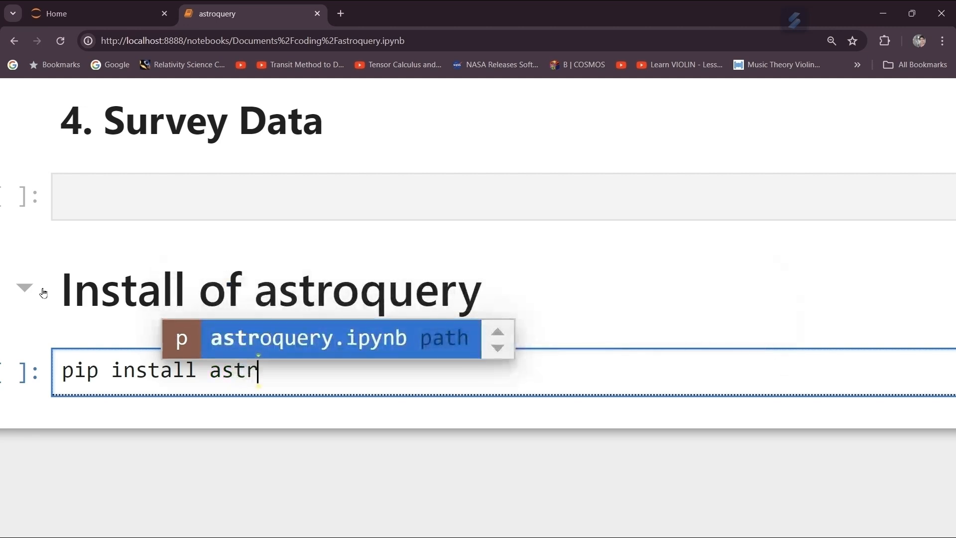
pyautogui.write('oquer')
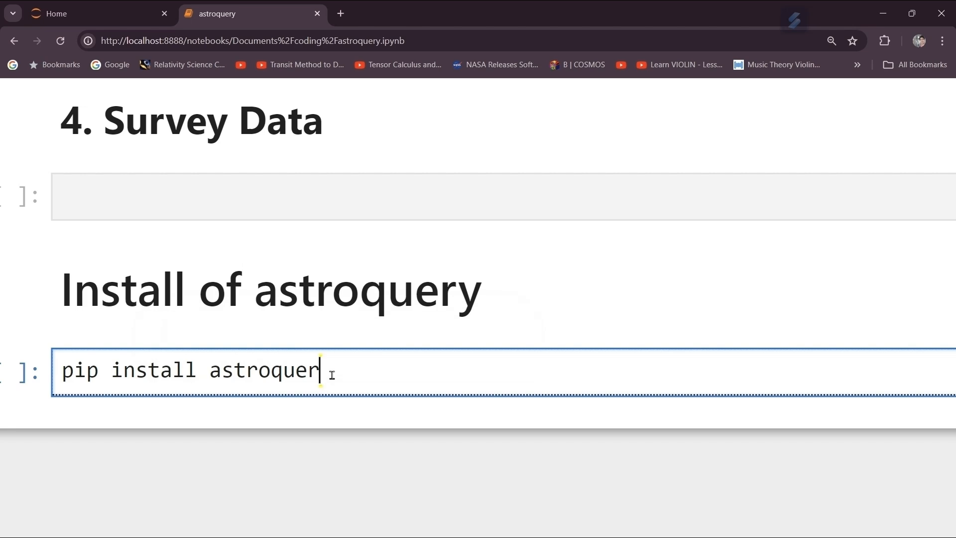
pyautogui.write('[]')
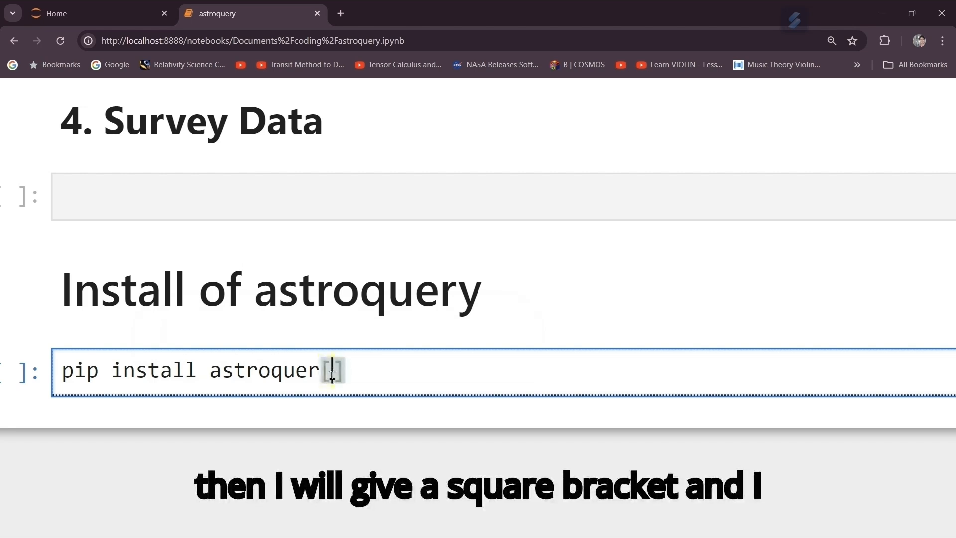
pyautogui.write('a')
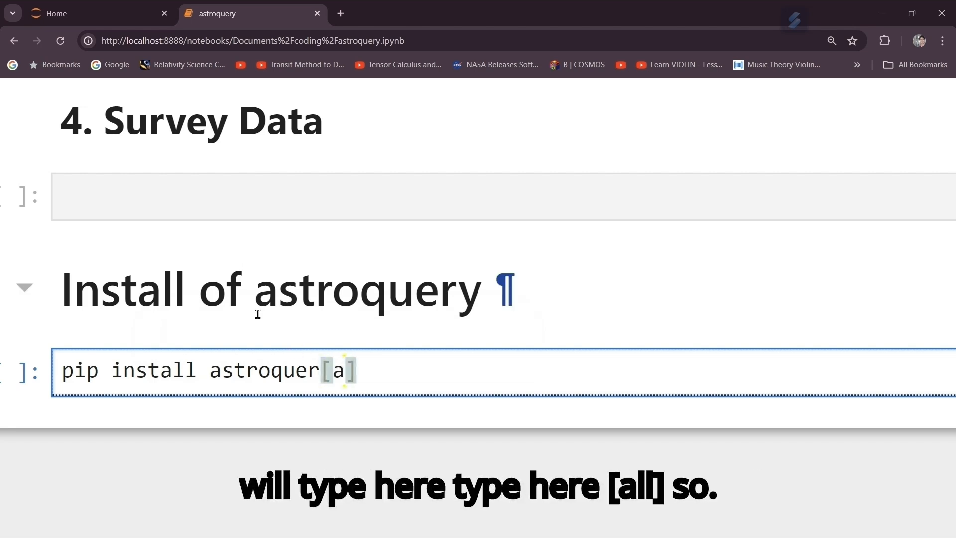
pyautogui.write('ll')
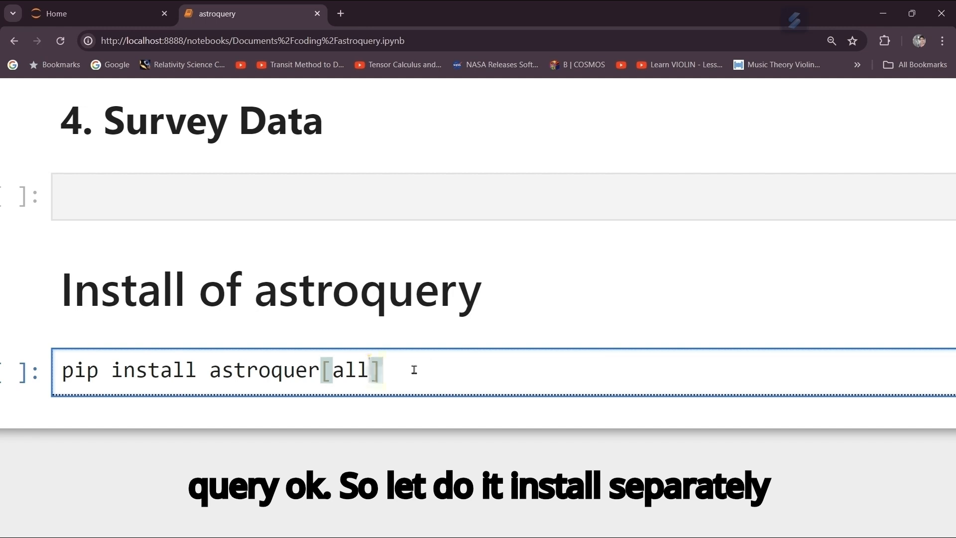
pyautogui.press('shift+Return')
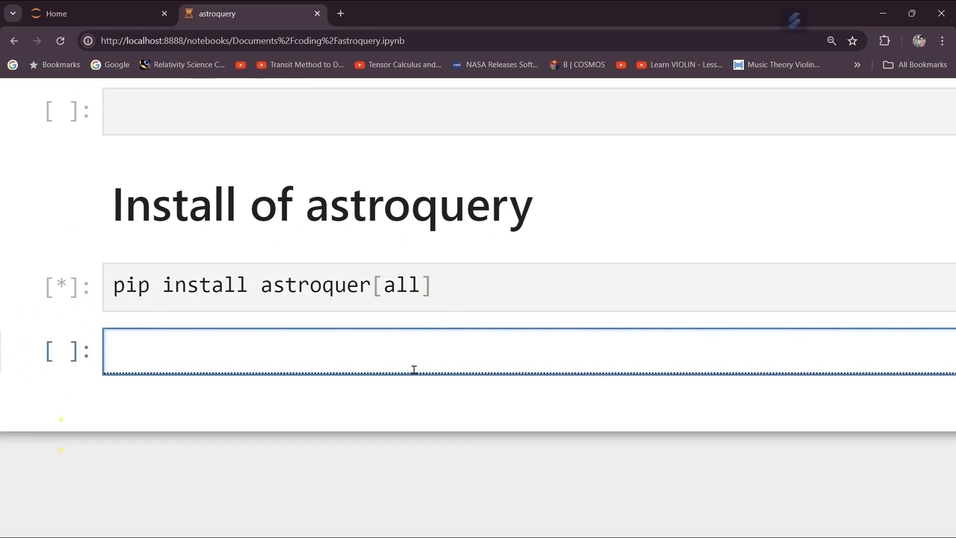
# Step: Scroll around the install cell while pip collects astroquery 0.4.7
pyautogui.scroll(-3)
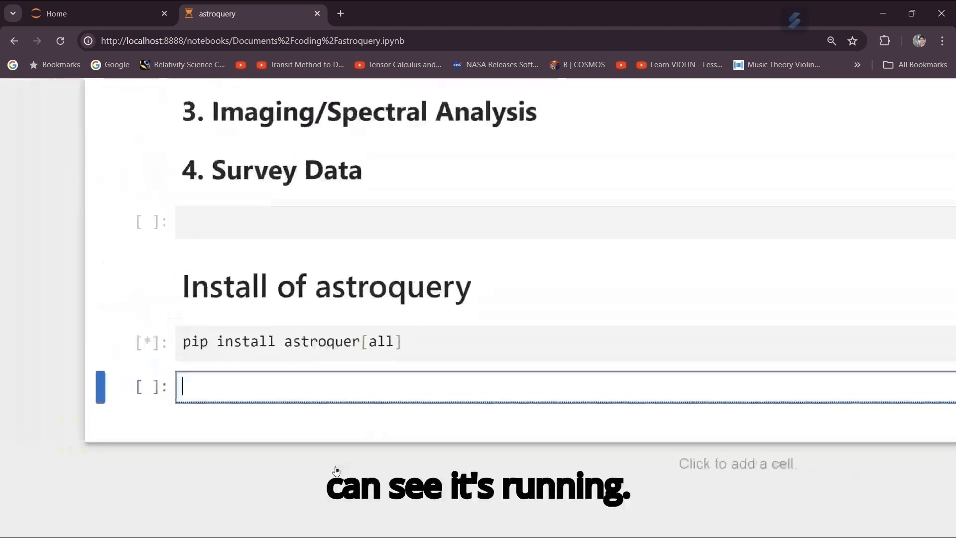
pyautogui.scroll(3)
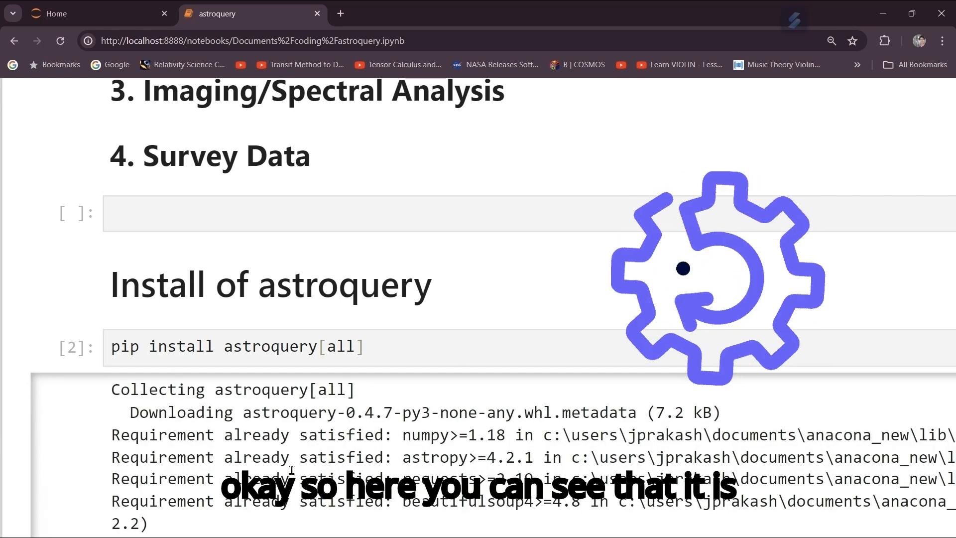
# Step: Scroll through the pip output to the success message, kernel-restart note and botocore conflict
pyautogui.scroll(-3)
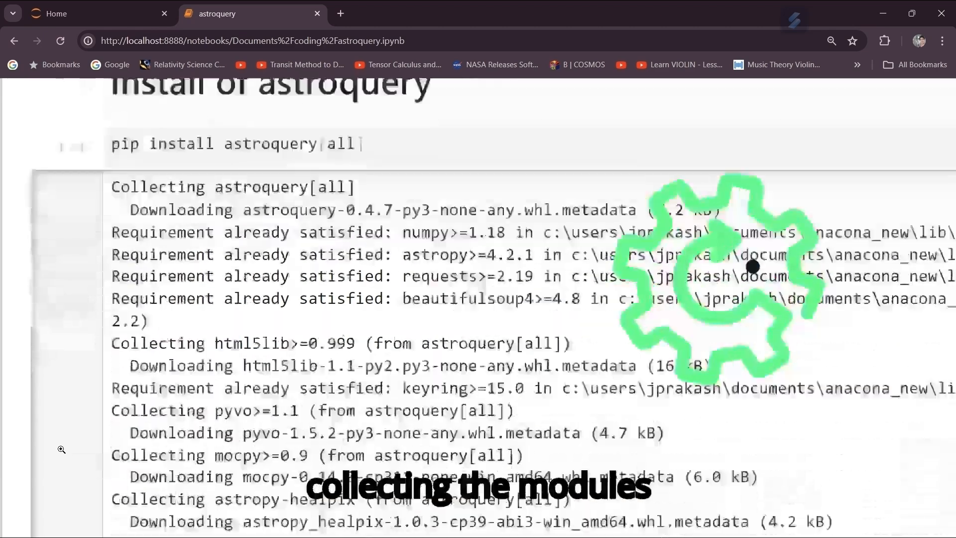
pyautogui.scroll(3)
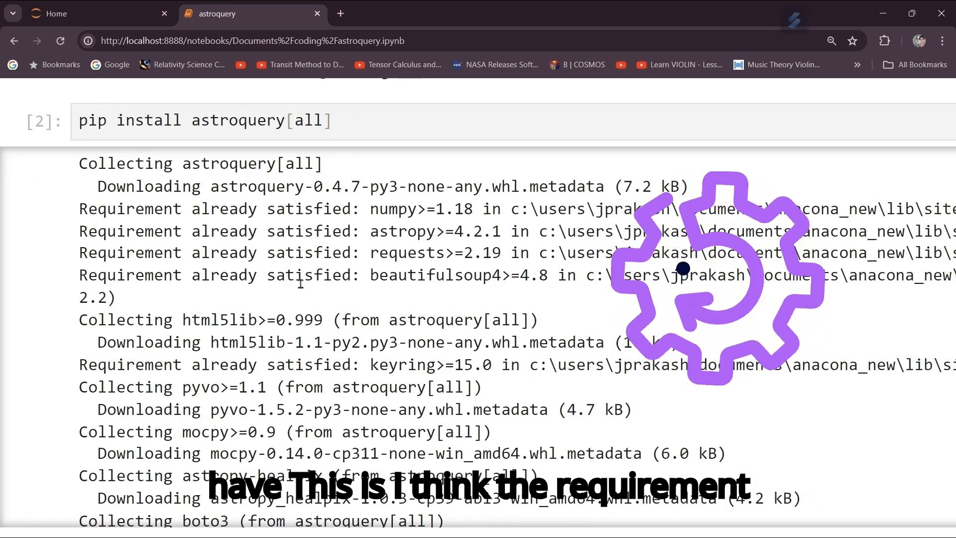
pyautogui.scroll(-3)
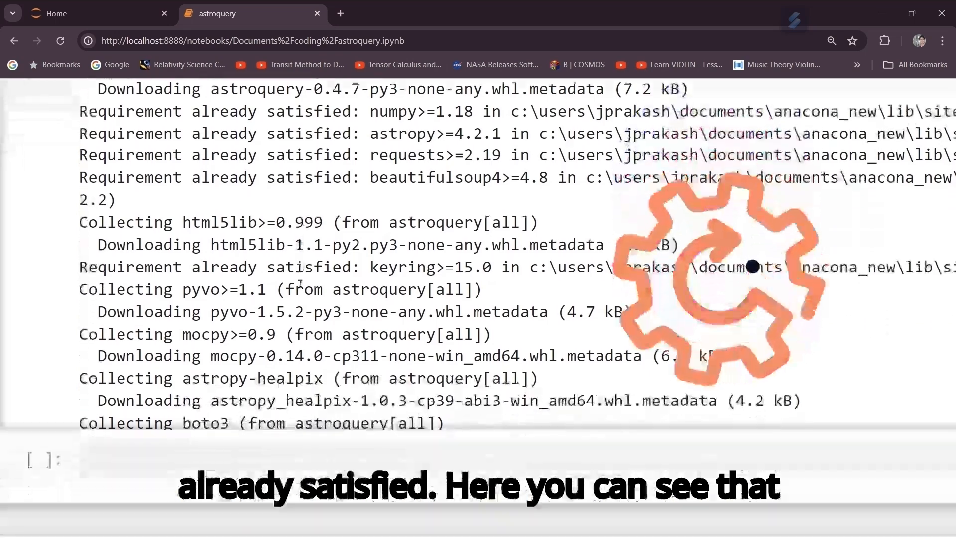
pyautogui.scroll(-3)
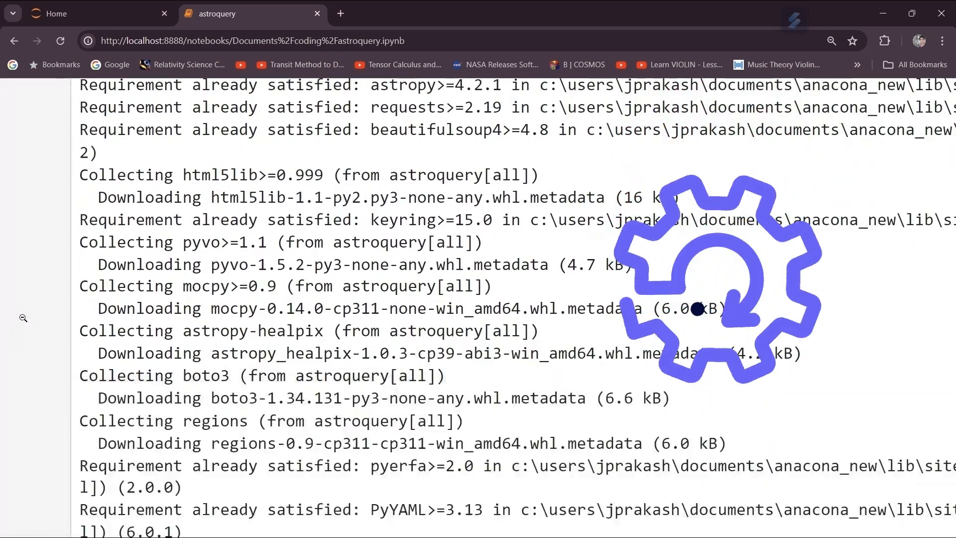
pyautogui.scroll(-3)
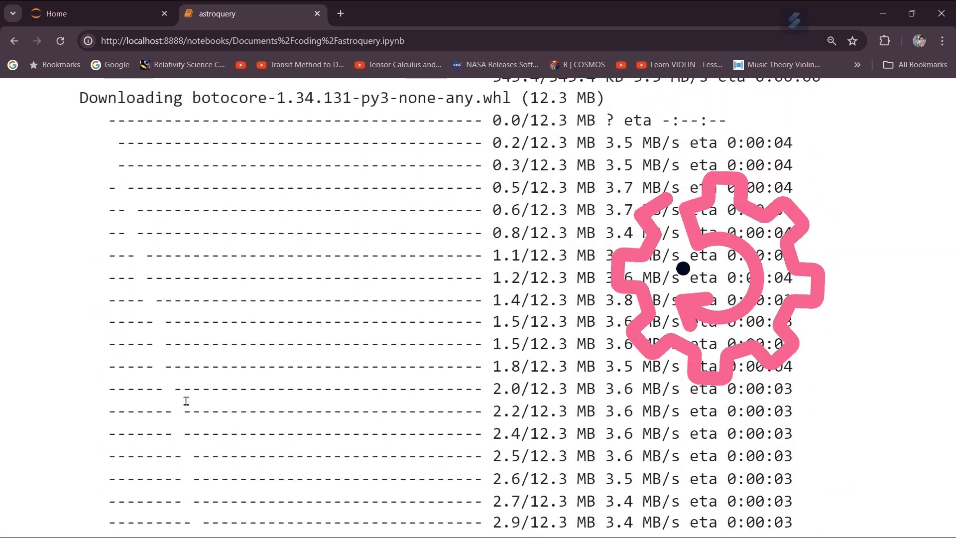
pyautogui.scroll(-3)
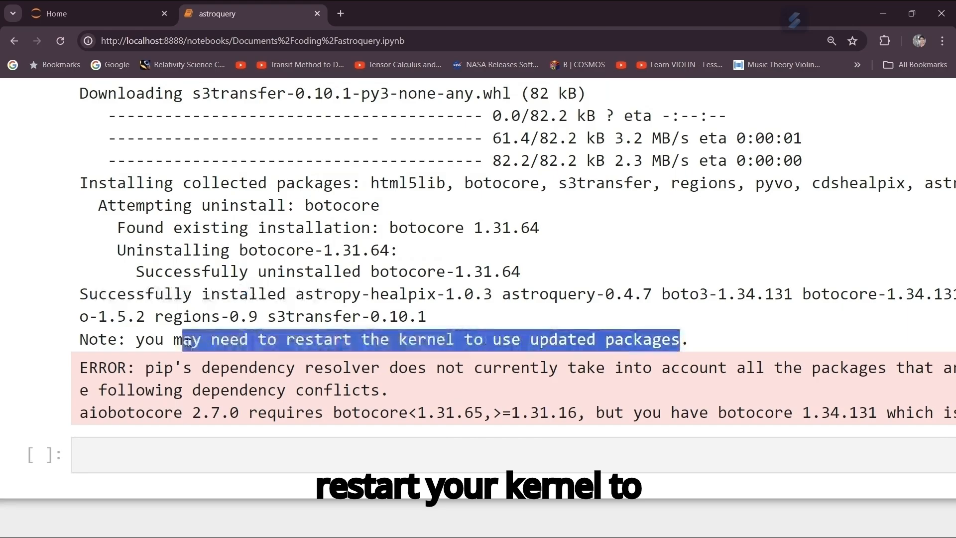
pyautogui.scroll(3)
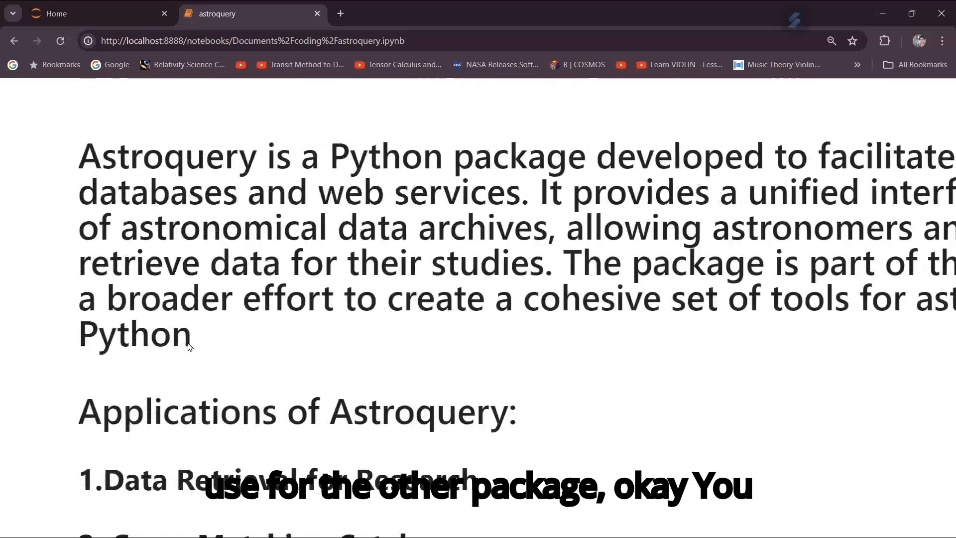
# Step: Restart the notebook kernel via Kernel > Restart Kernel and confirm the dialog
pyautogui.click(207, 96)
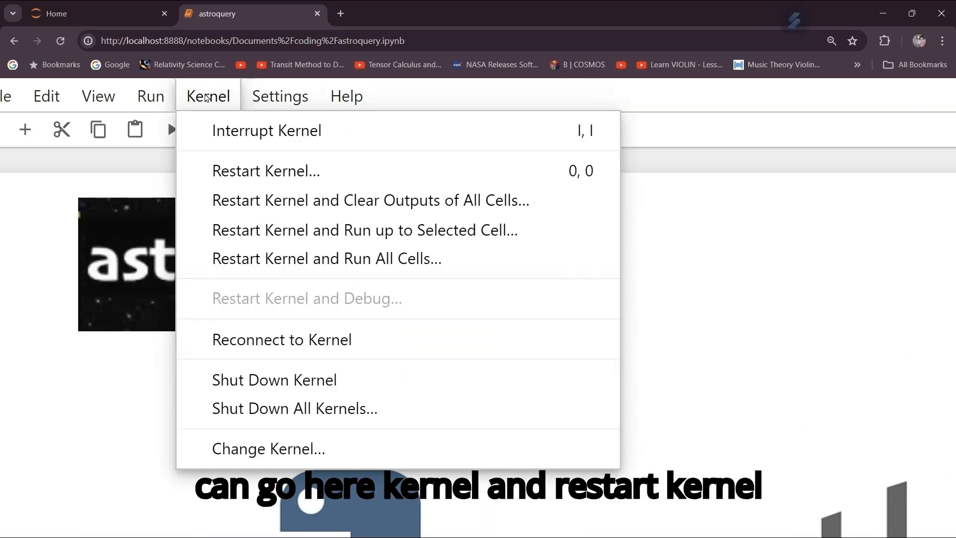
pyautogui.click(265, 171)
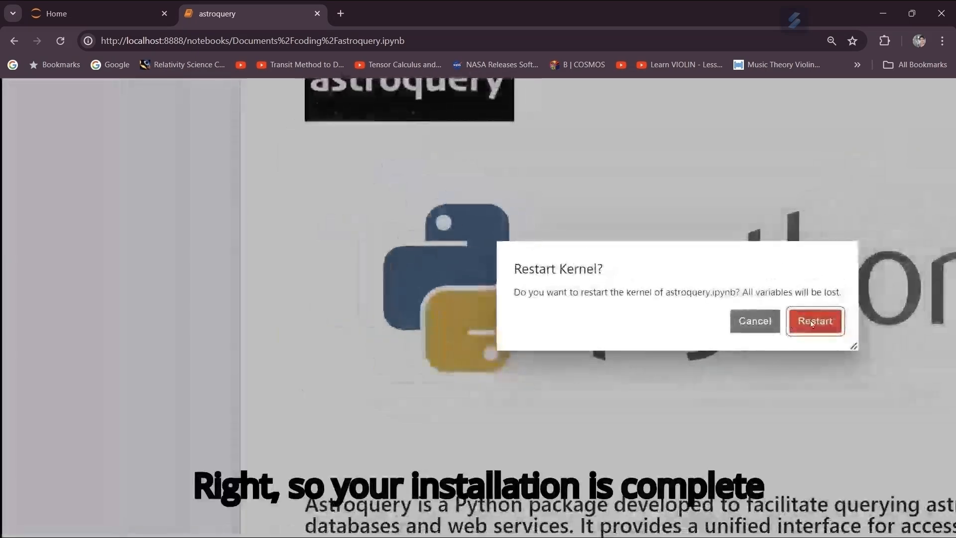
pyautogui.click(814, 321)
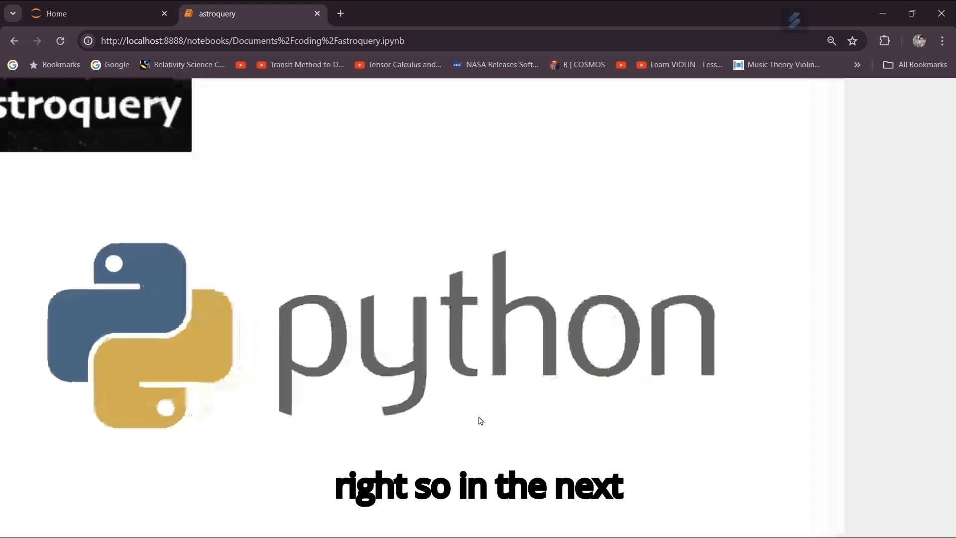
pyautogui.scroll(3)
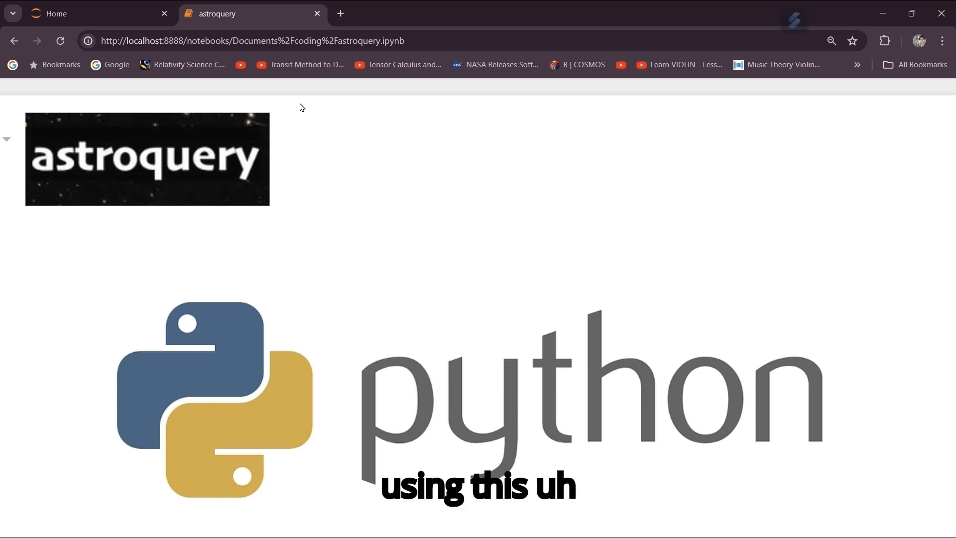
pyautogui.moveTo(358, 243)
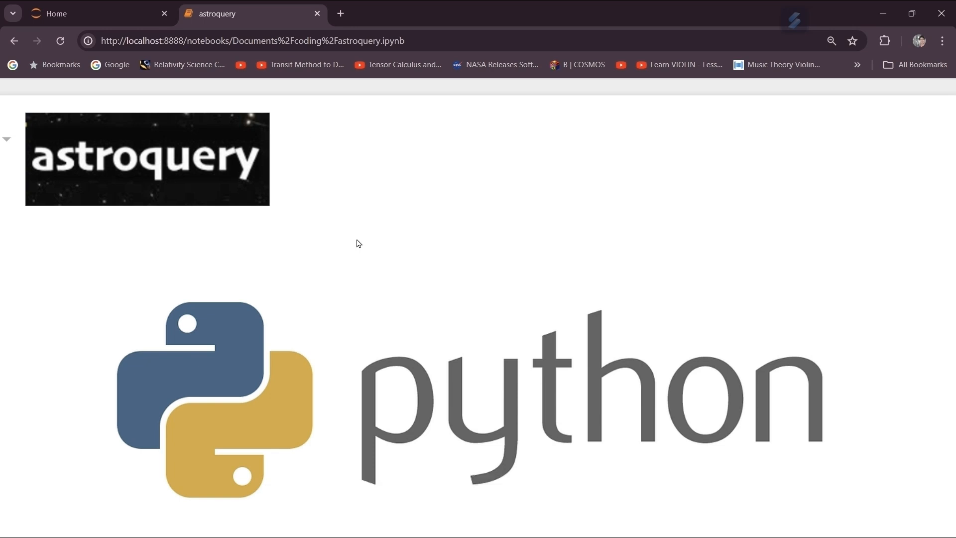
pyautogui.scroll(-3)
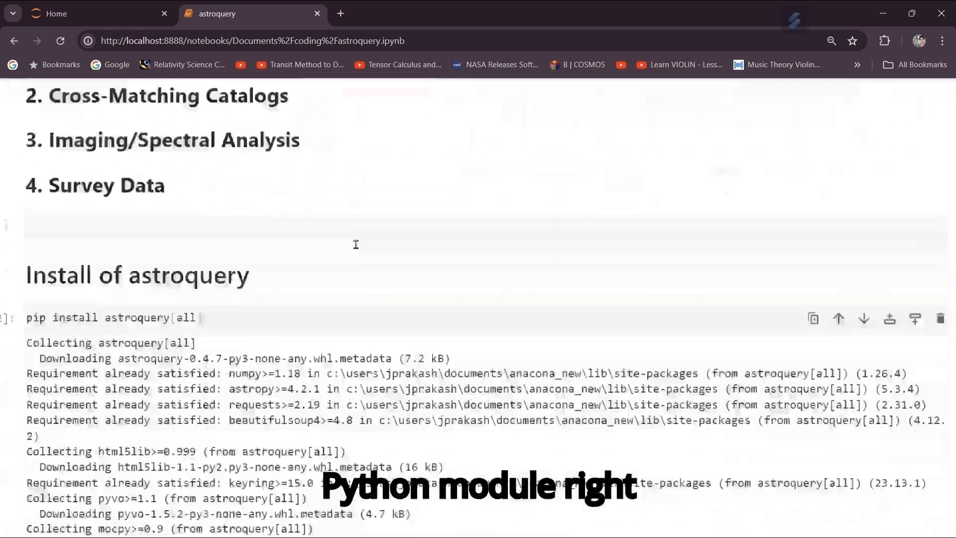
pyautogui.scroll(-3)
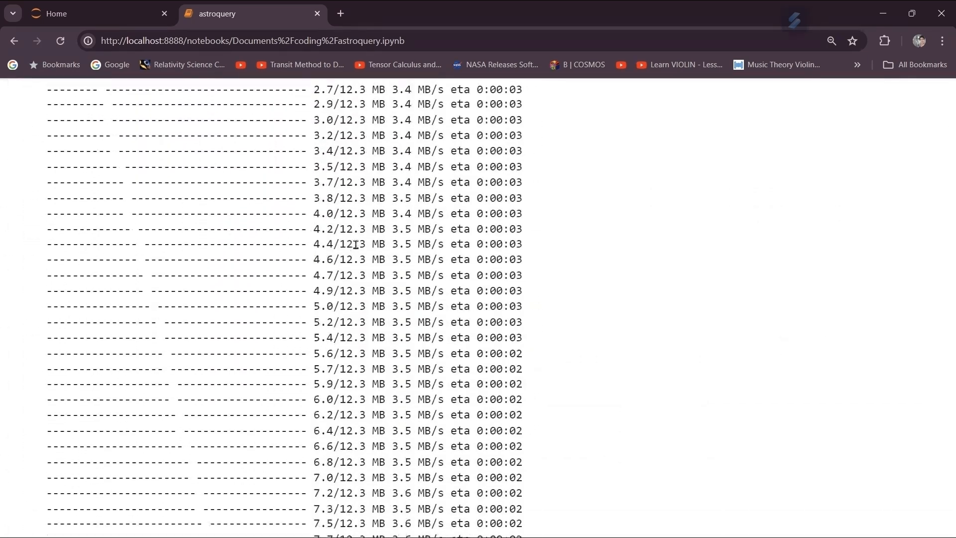
pyautogui.scroll(-3)
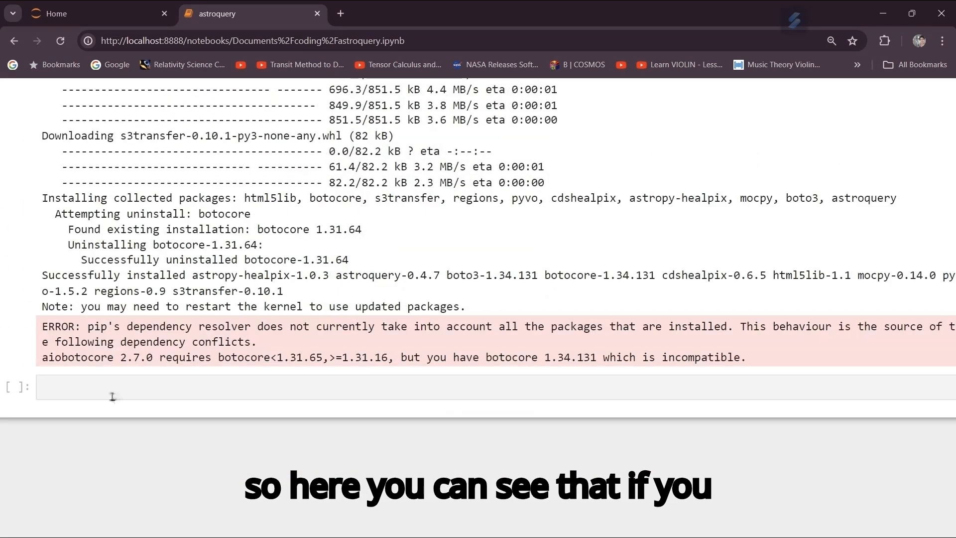
# Step: Type 'import astr' into the empty code cell beneath the install output
pyautogui.write('impo')
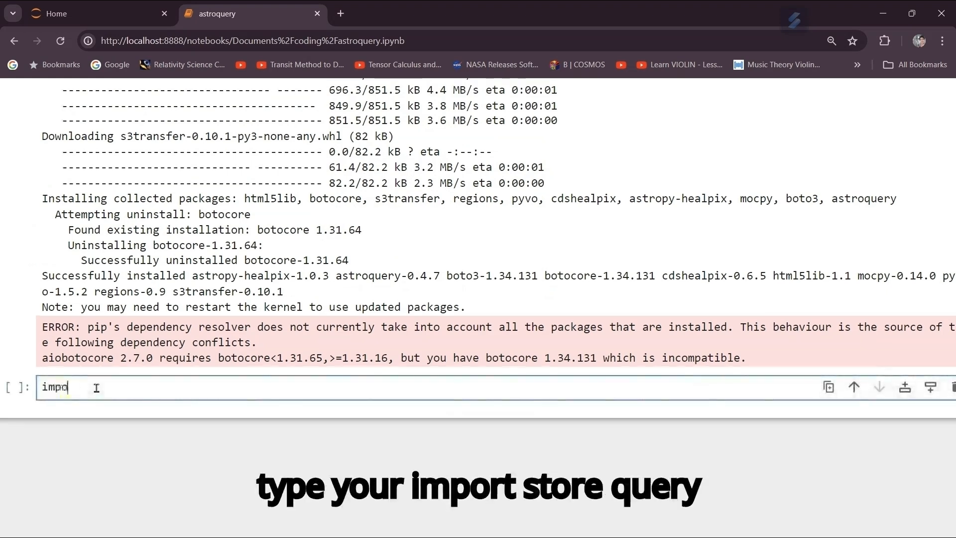
pyautogui.write('rt as')
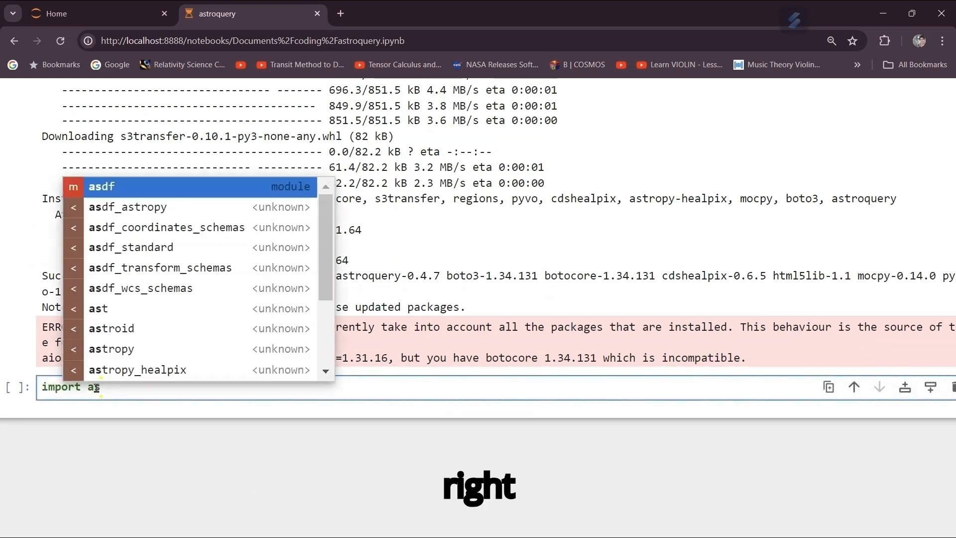
pyautogui.write('t')
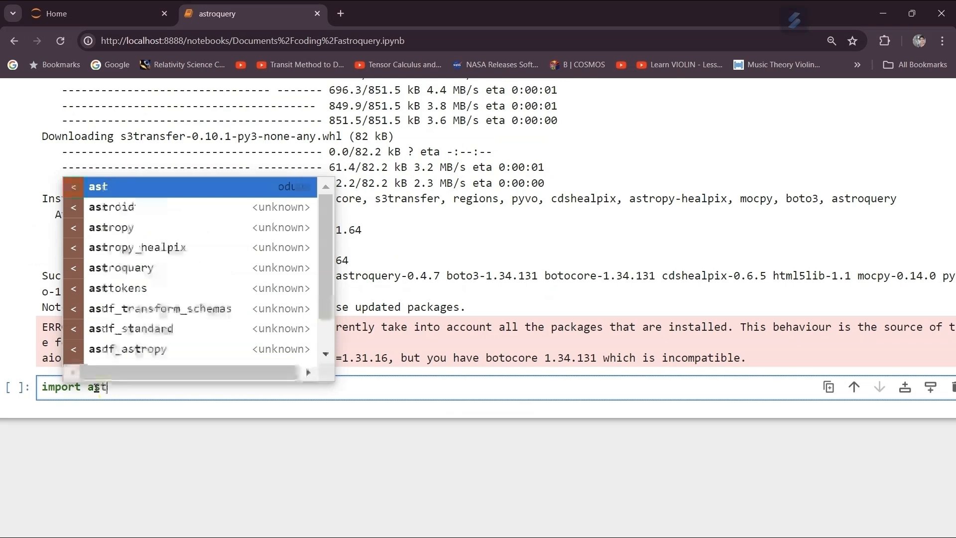
pyautogui.write('r')
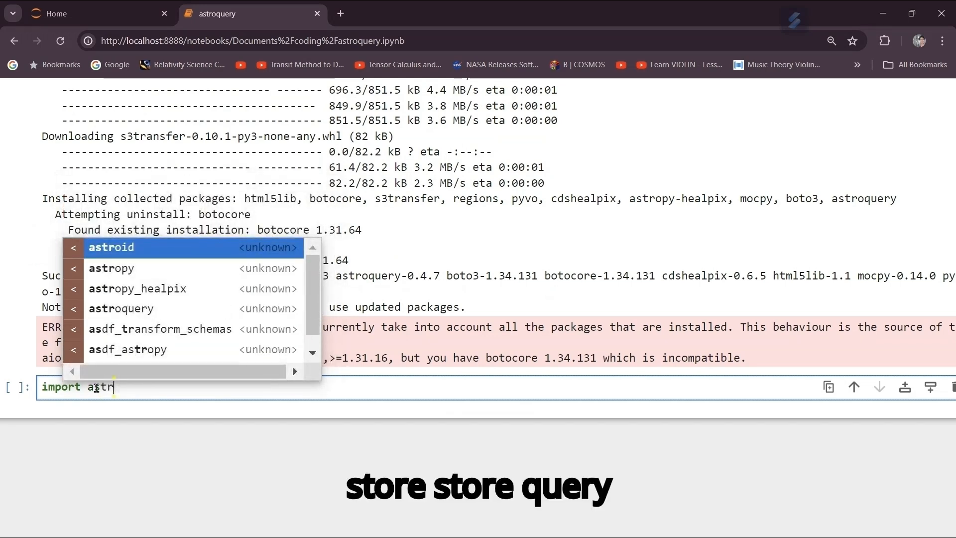